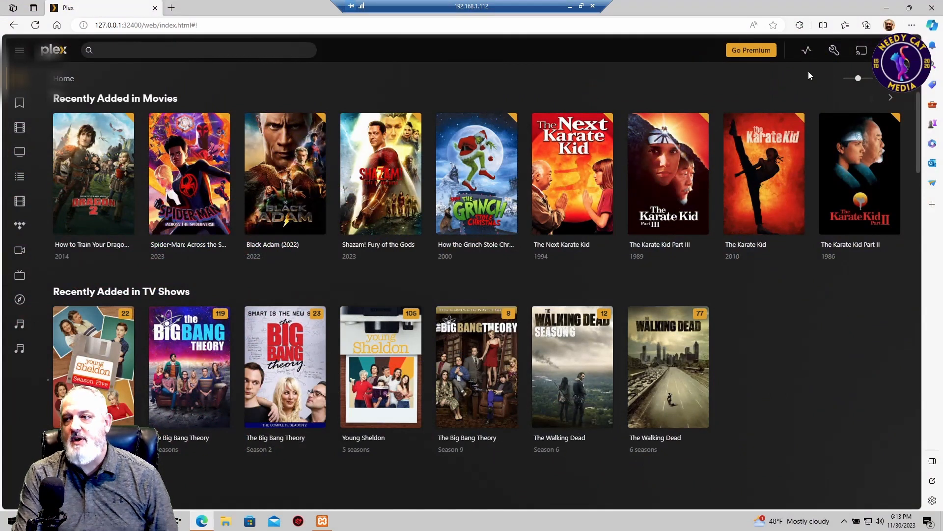
mouse_move(834, 47)
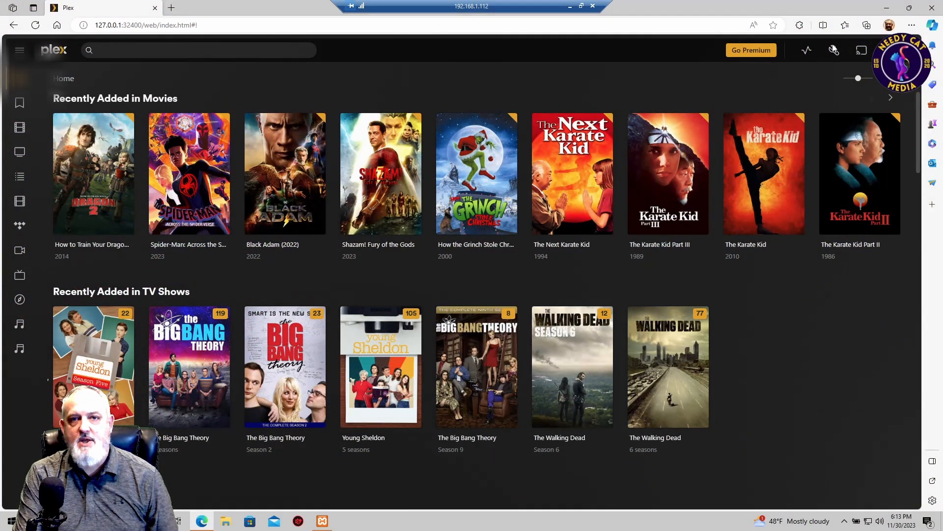
mouse_move(834, 51)
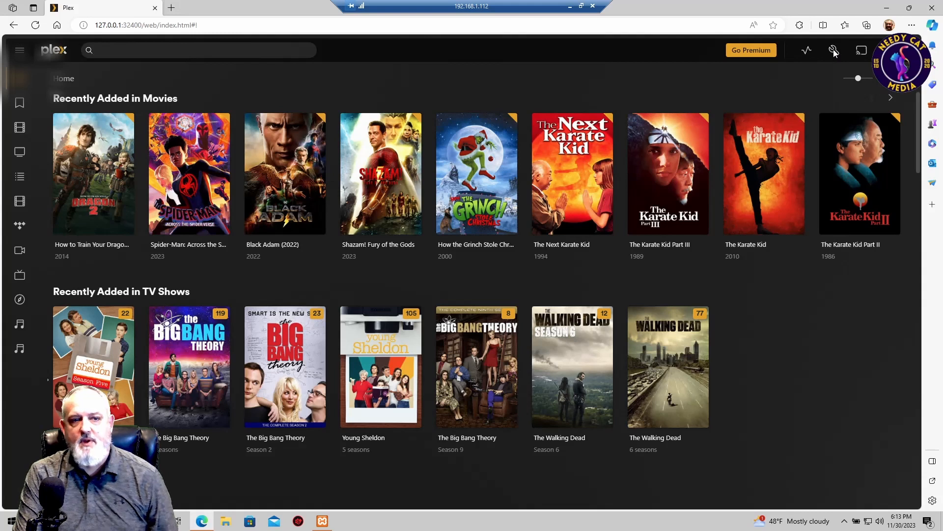
- Open the Plex Web General settings from the wrench icon
click(833, 50)
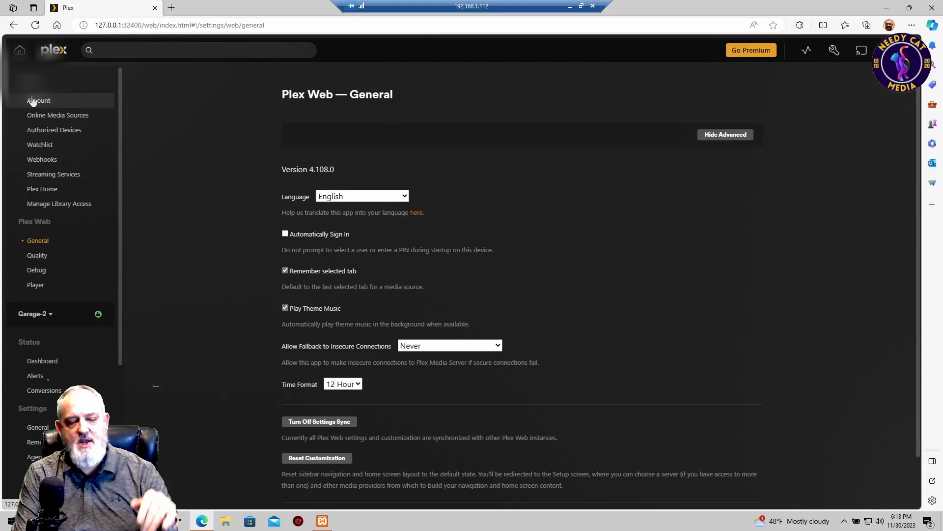
mouse_move(41, 159)
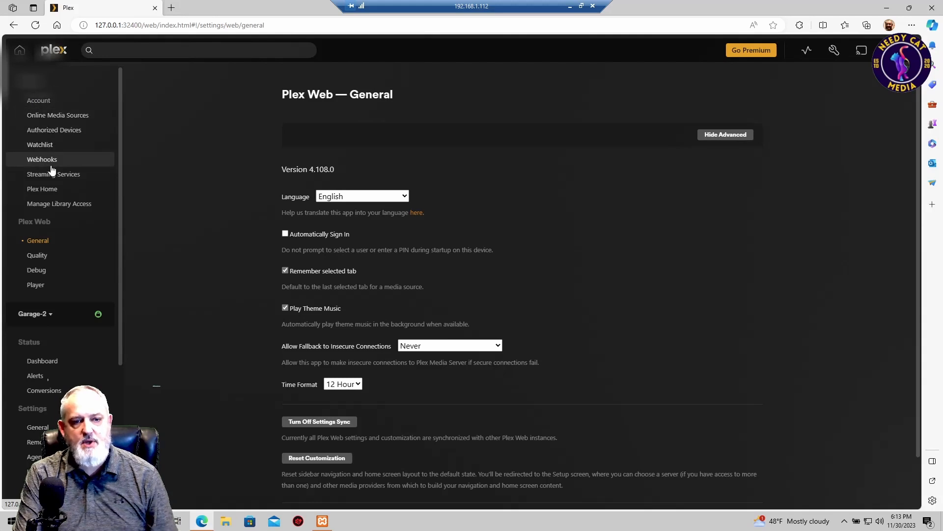
mouse_move(41, 188)
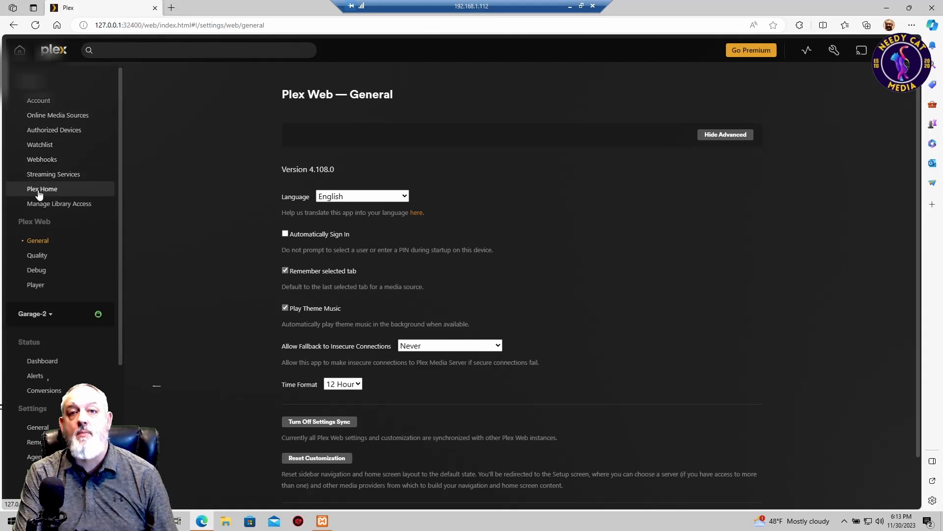
- Open the Plex Home page listing the admin and managed accounts
click(41, 188)
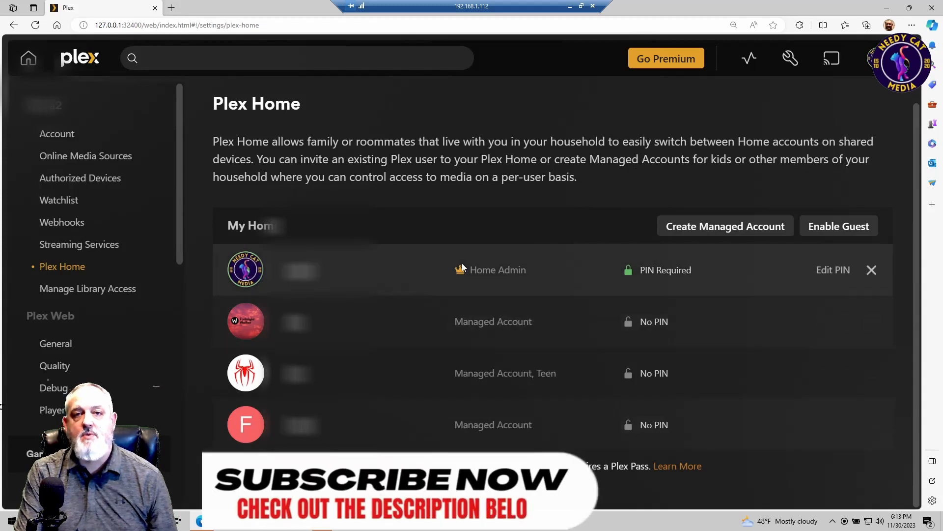
mouse_move(370, 276)
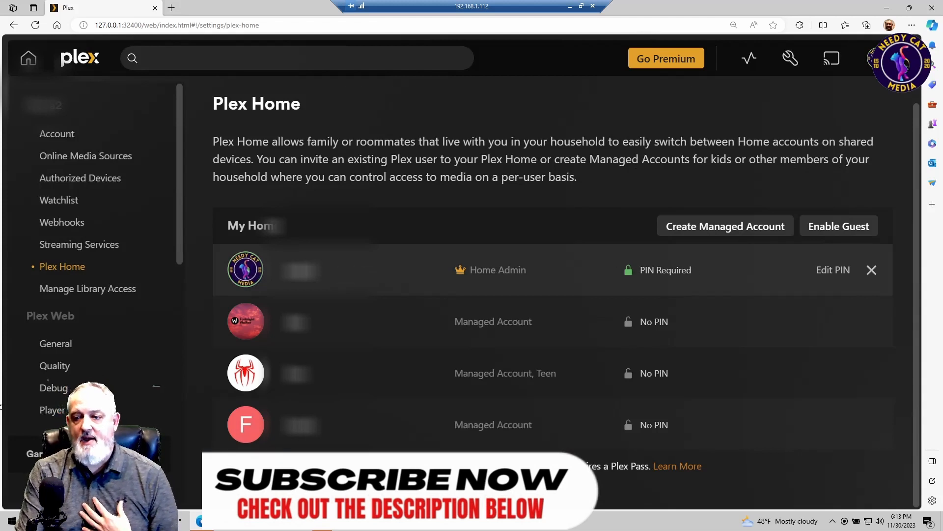
mouse_move(627, 270)
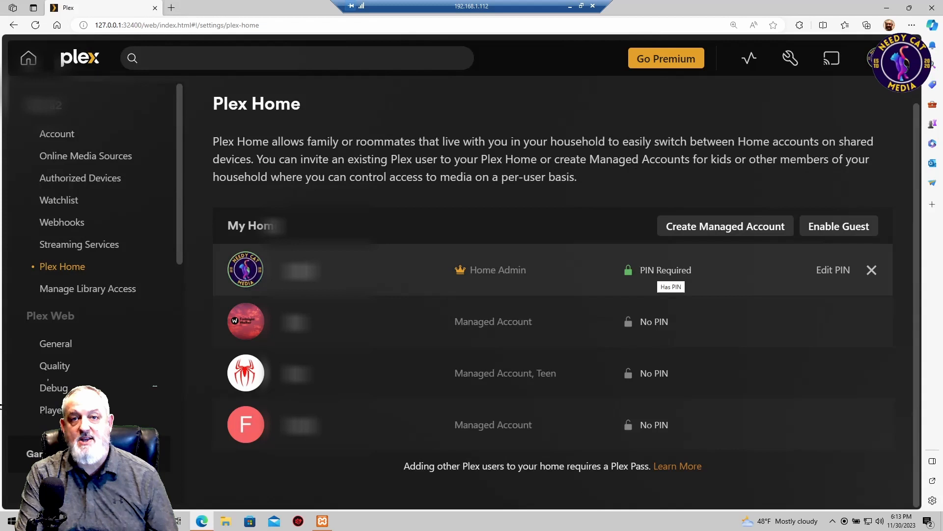
mouse_move(734, 286)
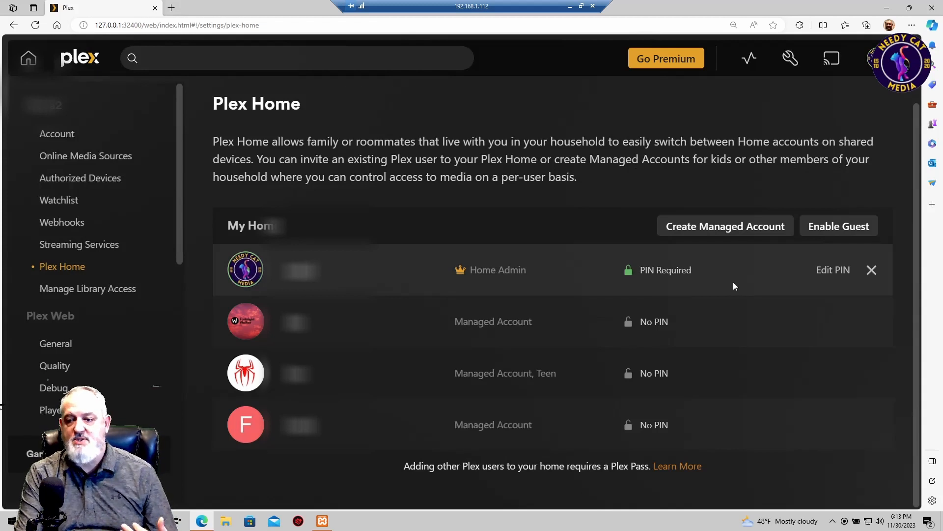
mouse_move(644, 328)
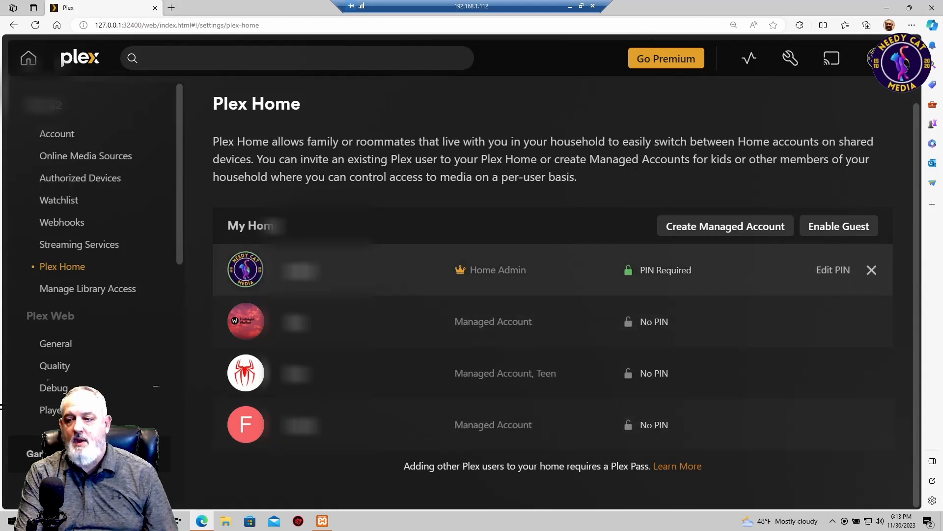
mouse_move(627, 270)
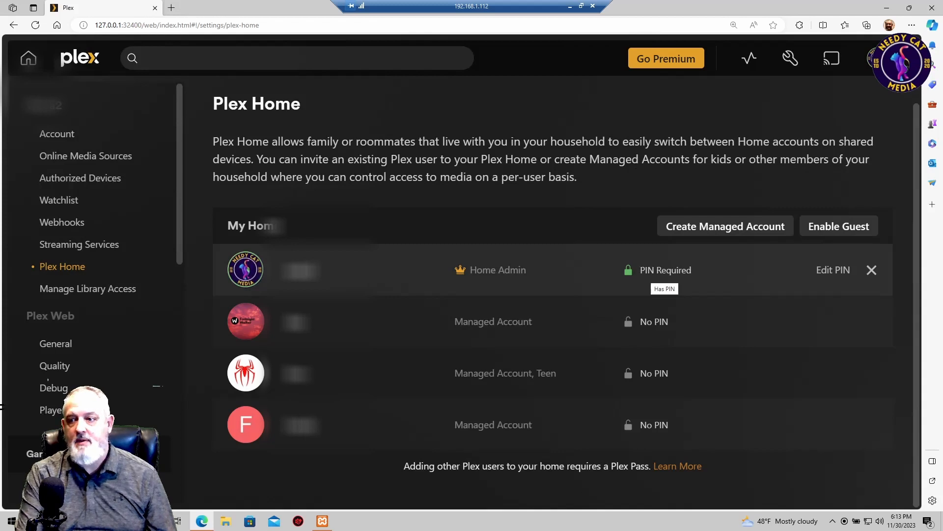
mouse_move(834, 277)
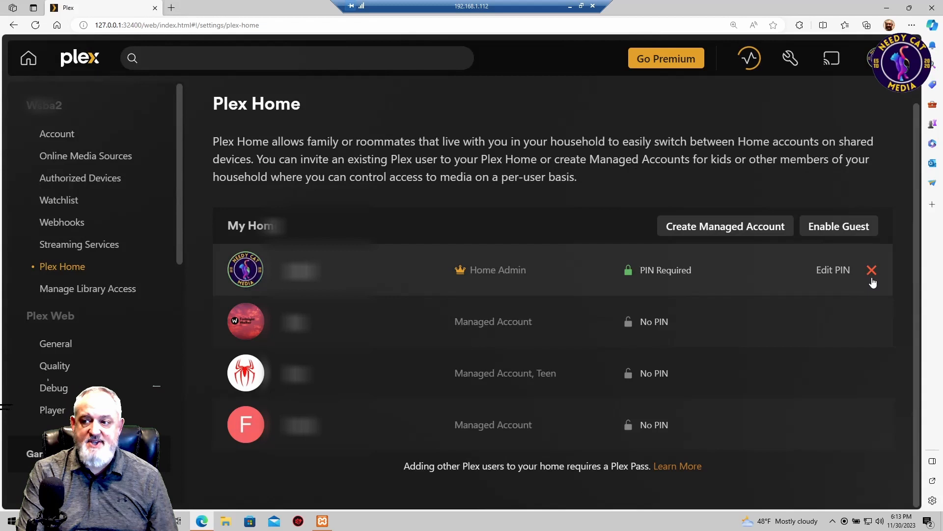
mouse_move(872, 270)
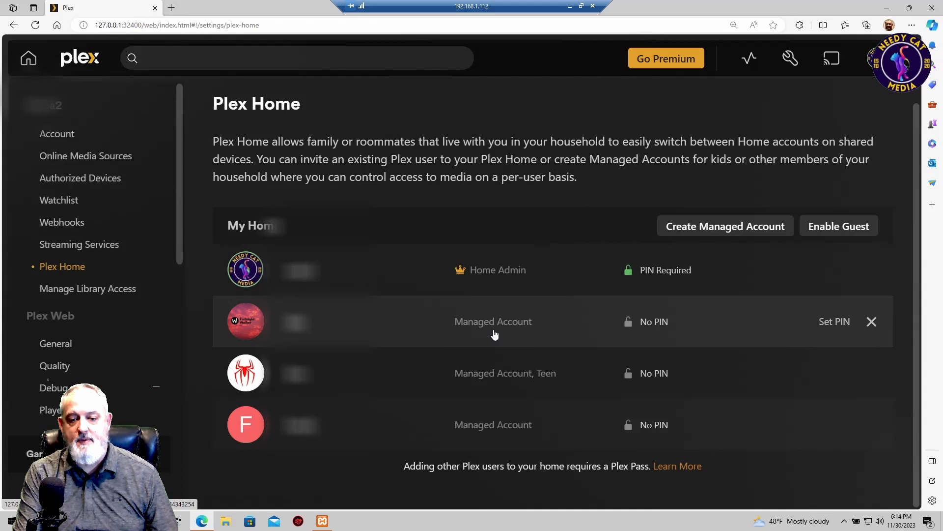
mouse_move(377, 373)
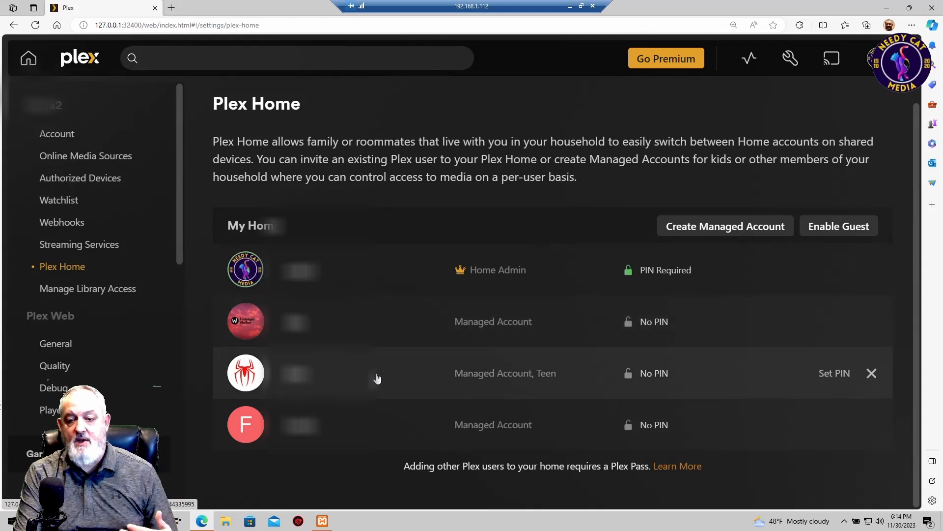
mouse_move(492, 378)
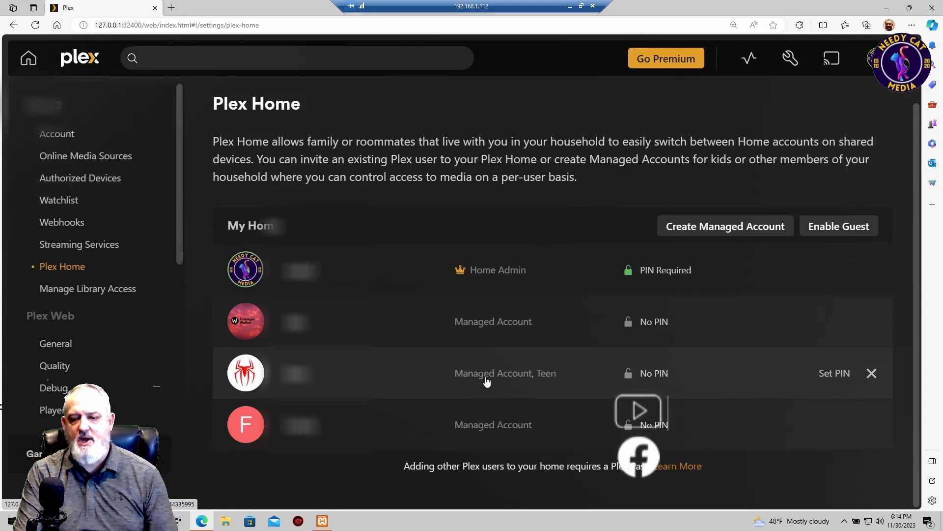
- Open the 'Managed Account, Teen' sharing page showing Movies and TV Shows access
click(301, 321)
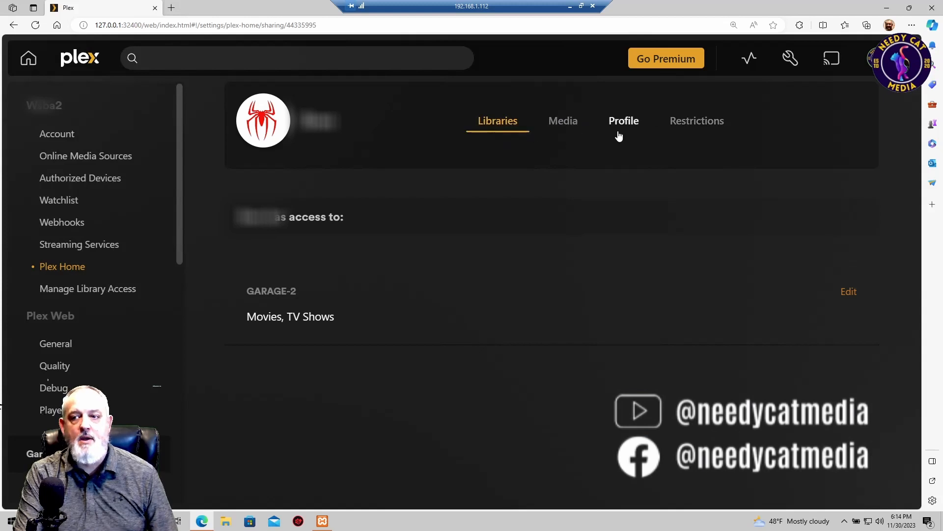
mouse_move(697, 126)
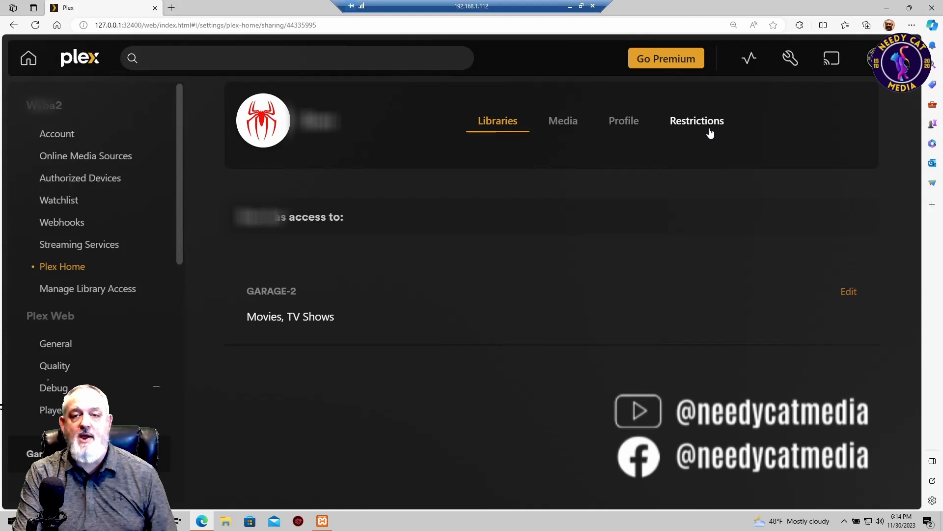
mouse_move(668, 134)
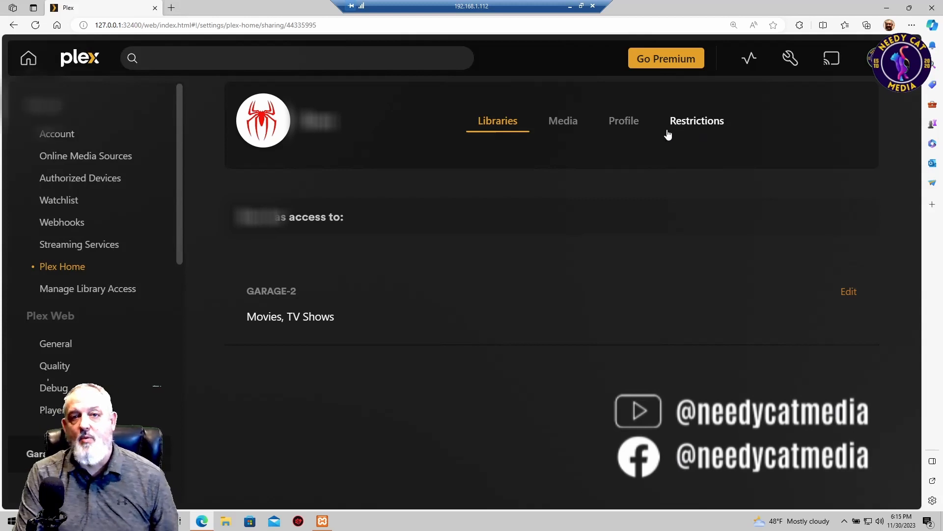
mouse_move(565, 181)
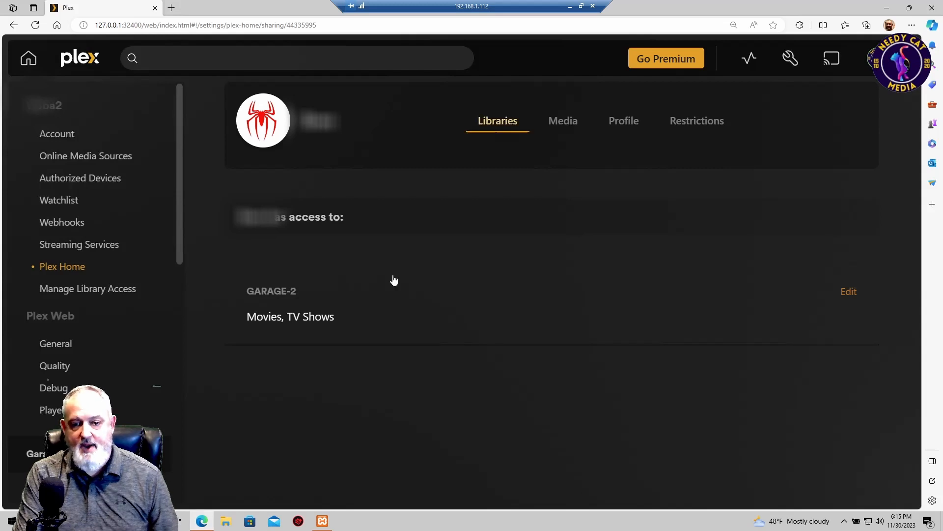
mouse_move(314, 332)
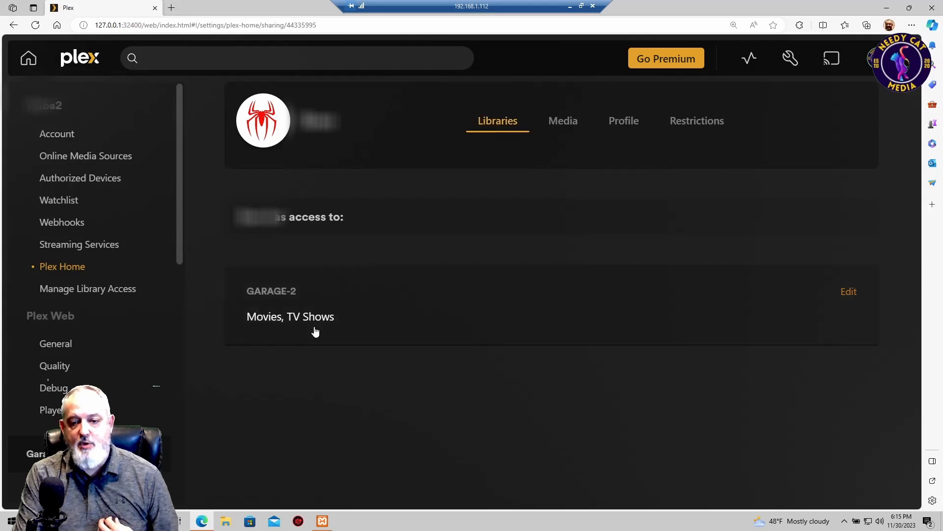
- Save the teen's library access as Movies and TV Shows, then view its Media sharing page
click(848, 291)
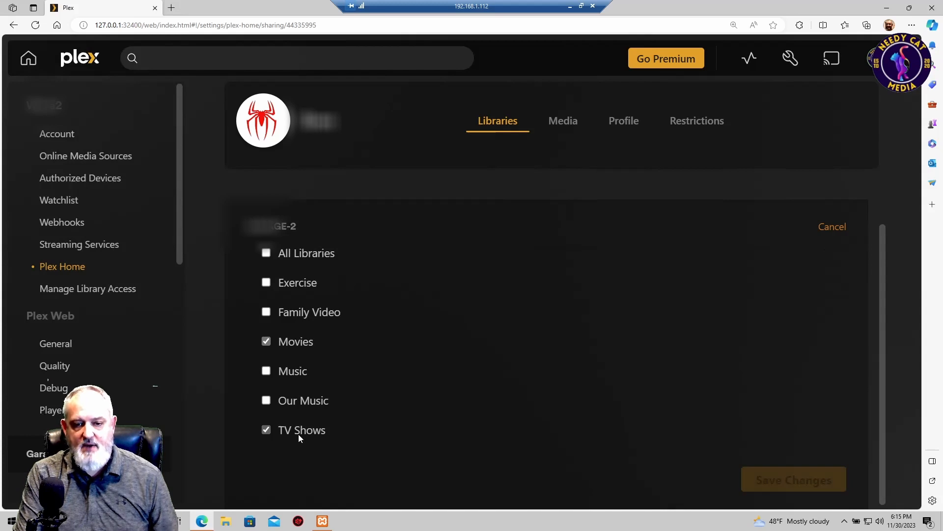
click(265, 341)
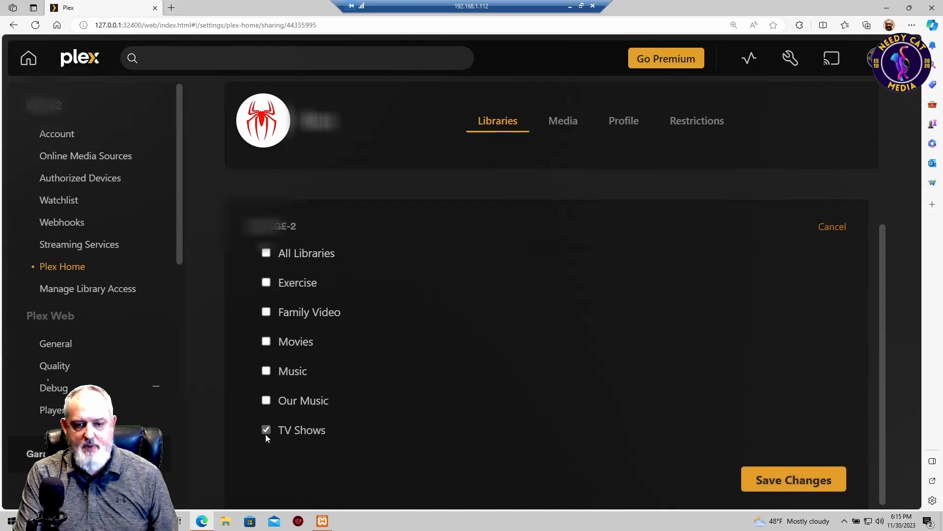
click(266, 341)
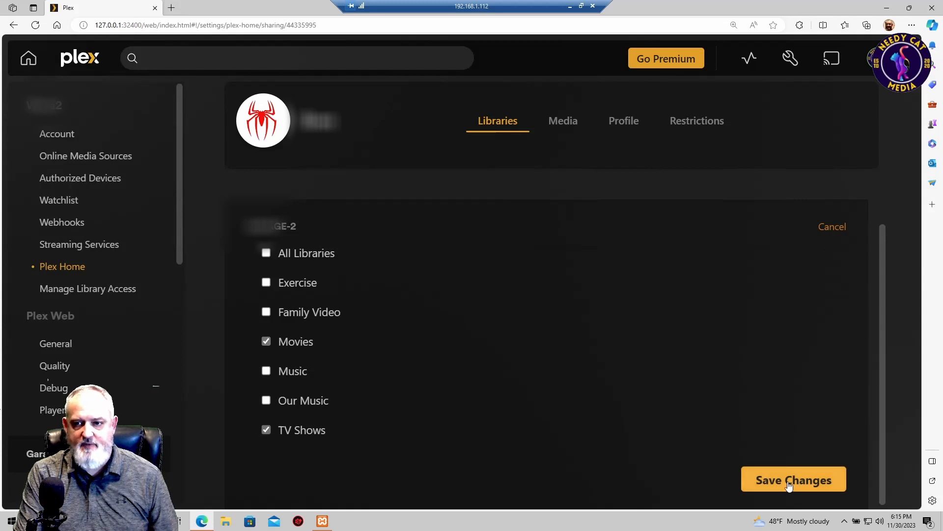
click(793, 480)
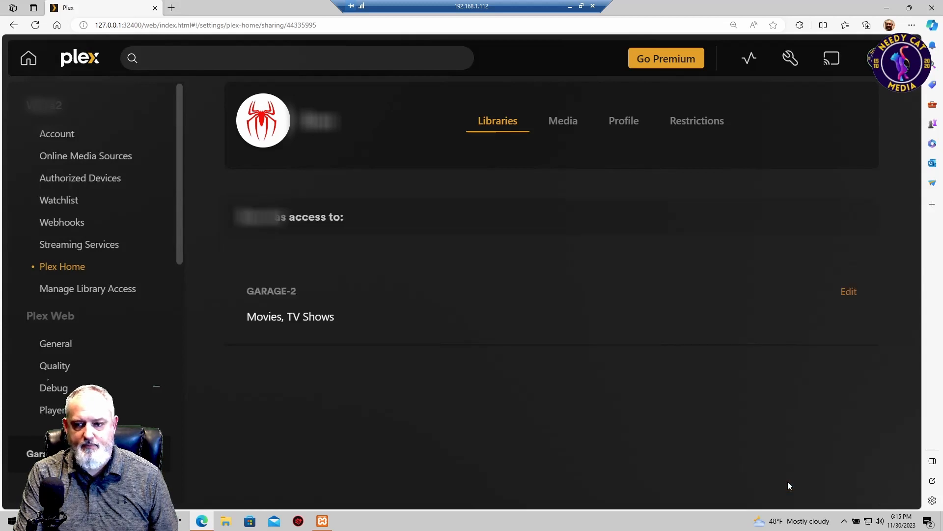
click(562, 120)
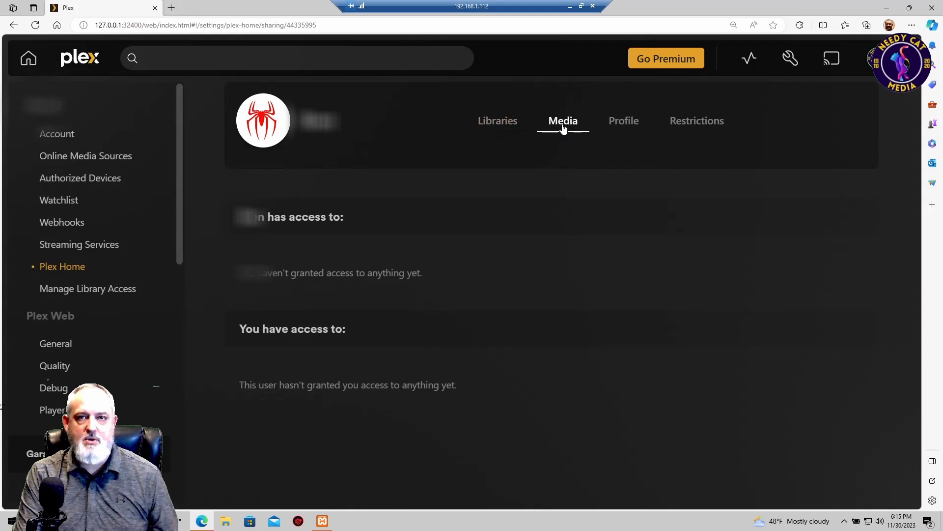
- Show the teen account's Profile page with its username and spider photo
click(623, 121)
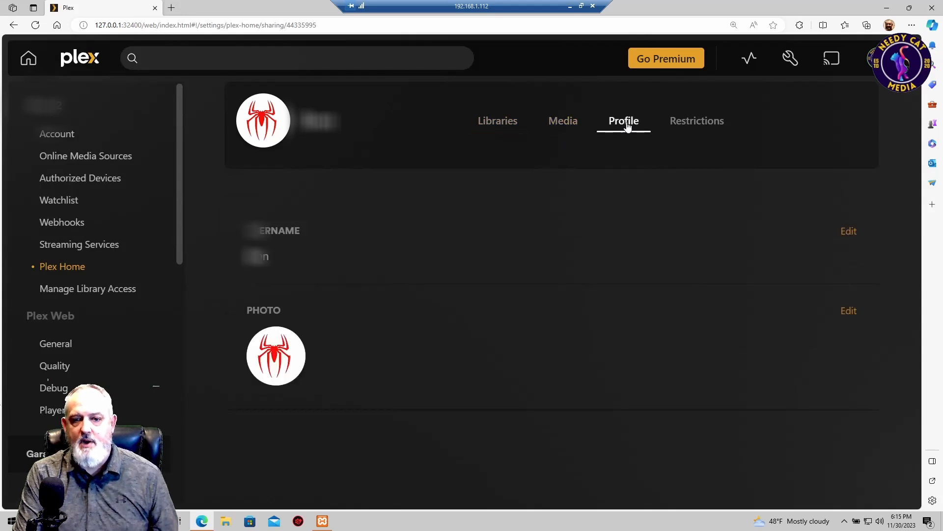
mouse_move(624, 196)
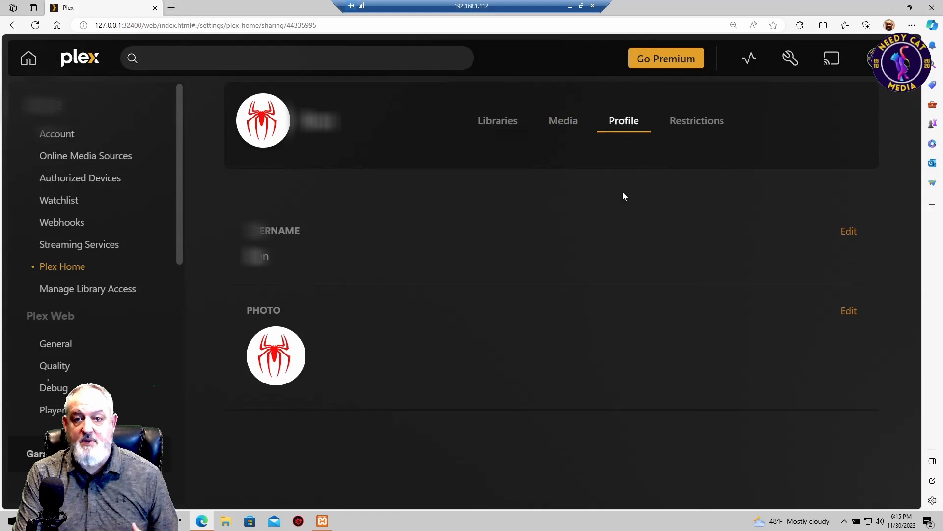
mouse_move(549, 373)
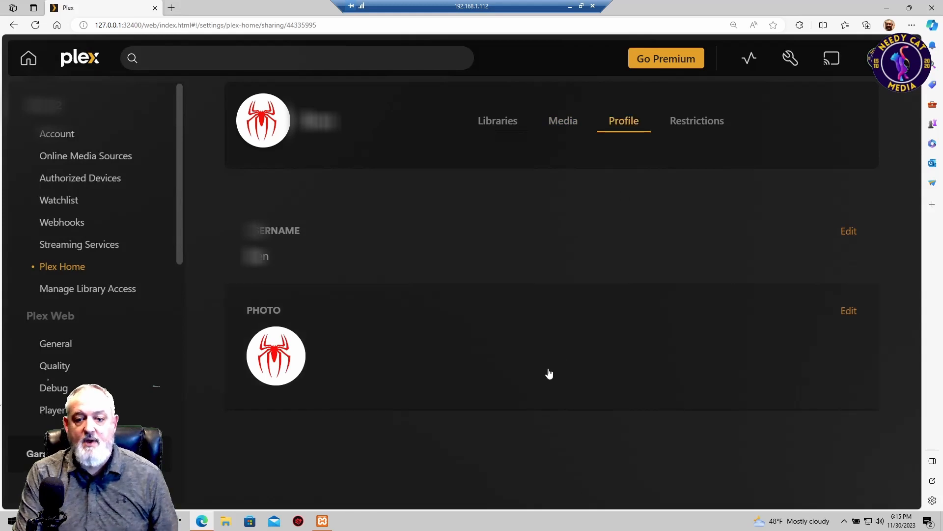
mouse_move(303, 350)
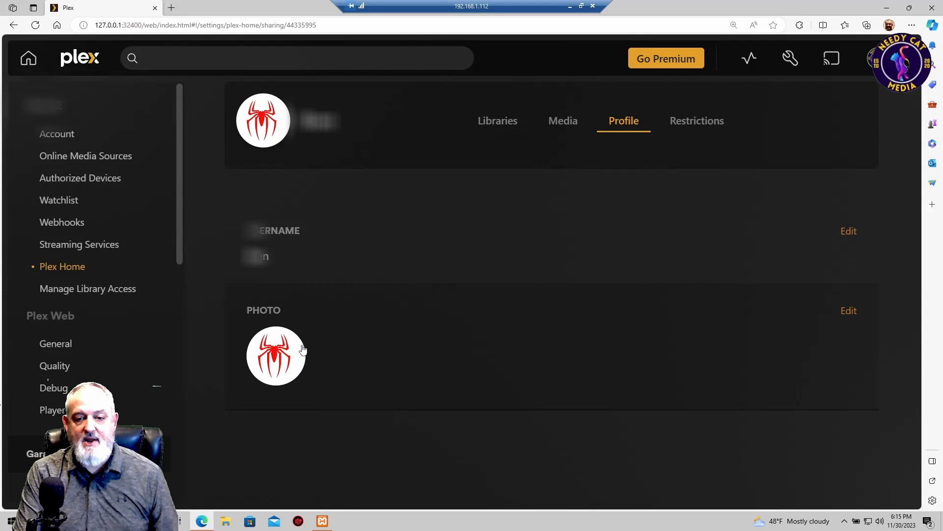
mouse_move(305, 370)
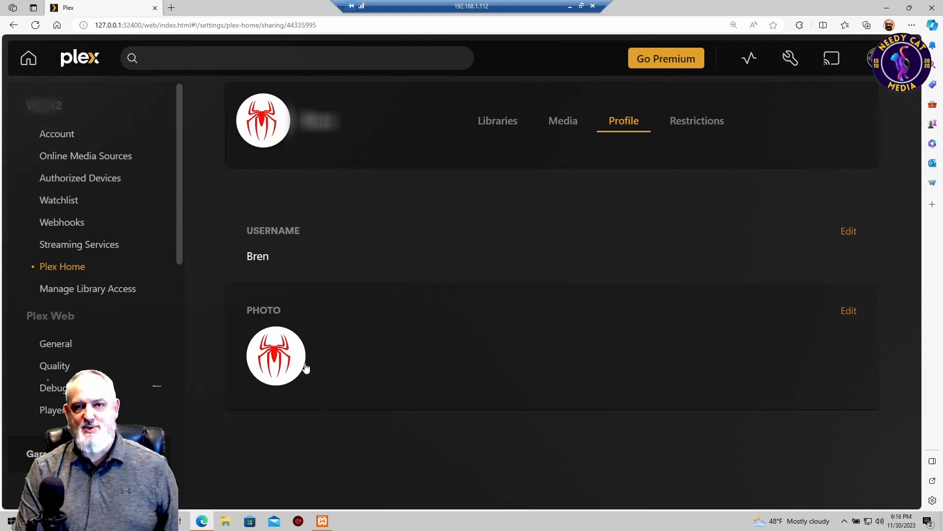
mouse_move(696, 120)
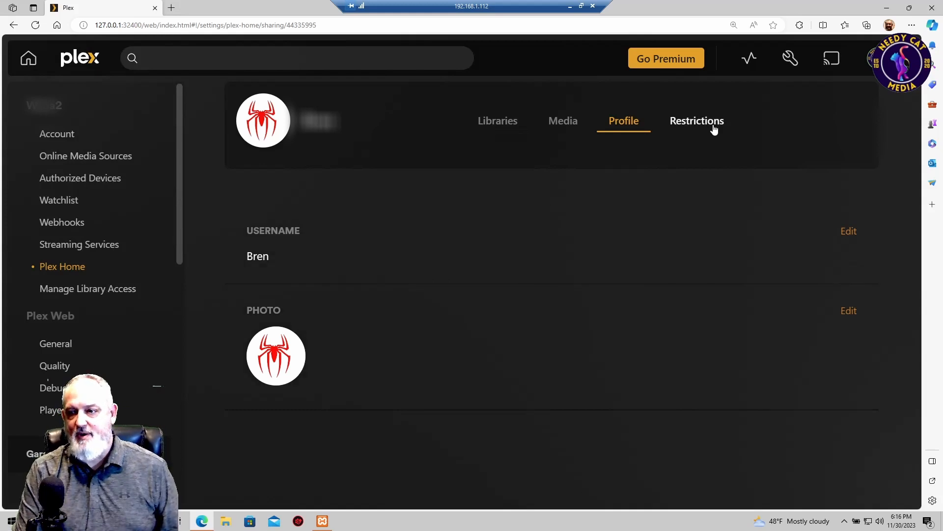
- Edit the teen account's restriction profile on the Restrictions page, keeping Teen selected
click(697, 120)
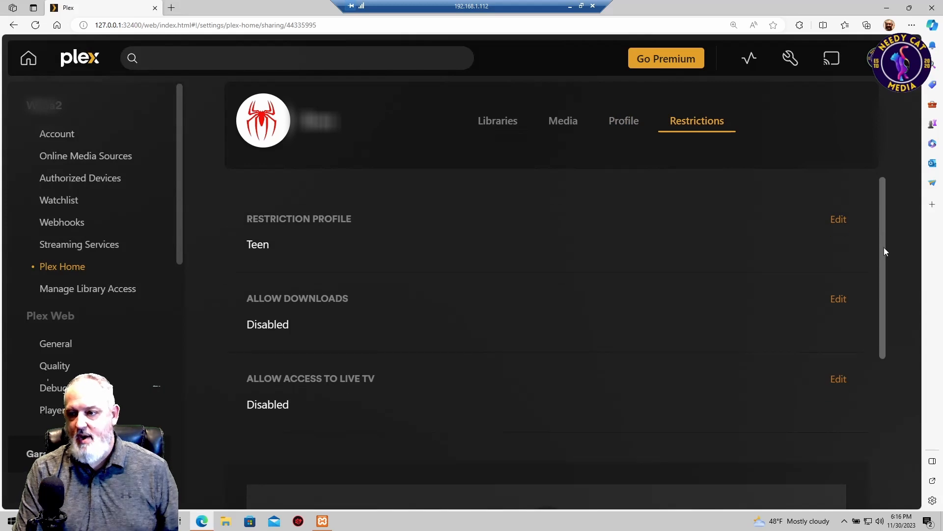
scroll(up, 3)
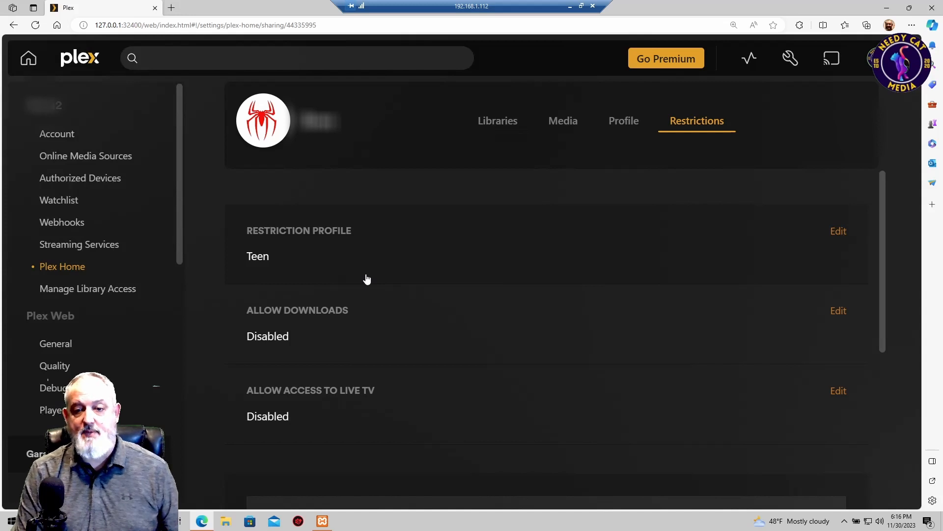
mouse_move(835, 239)
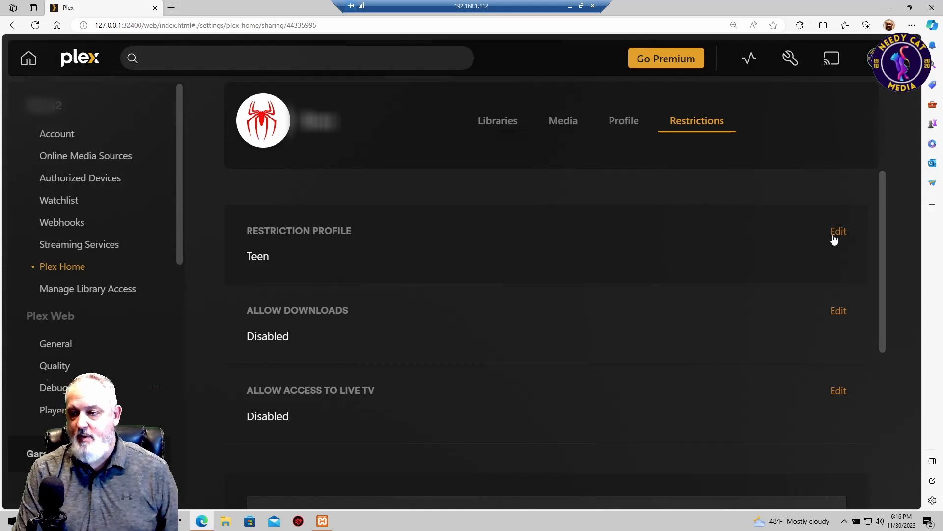
click(838, 230)
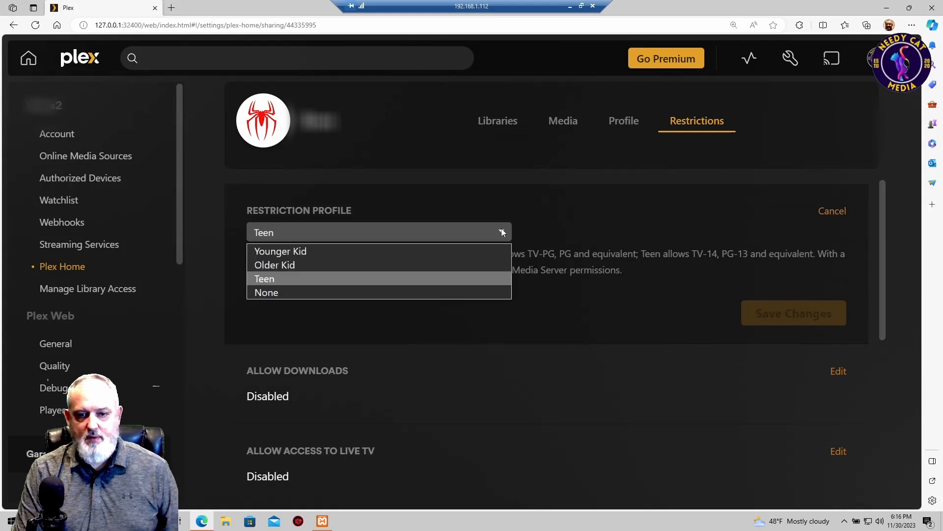
mouse_move(295, 255)
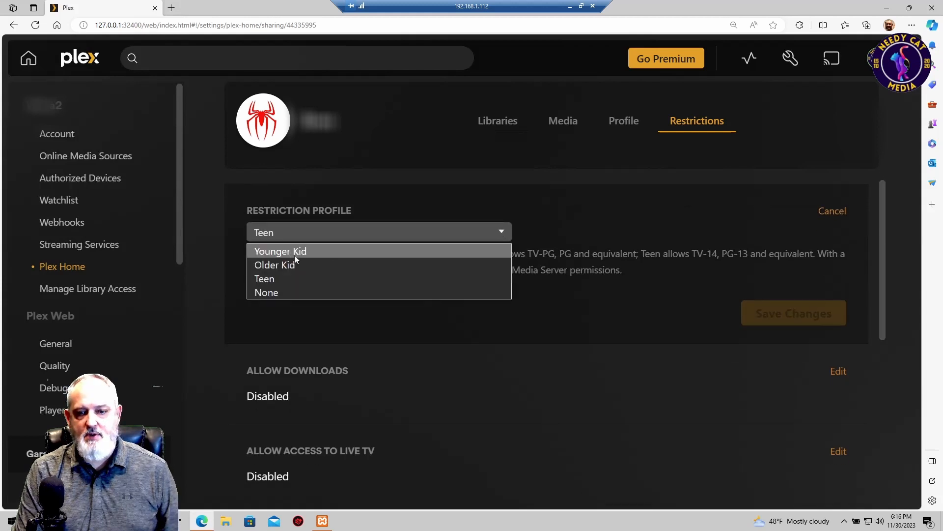
mouse_move(275, 265)
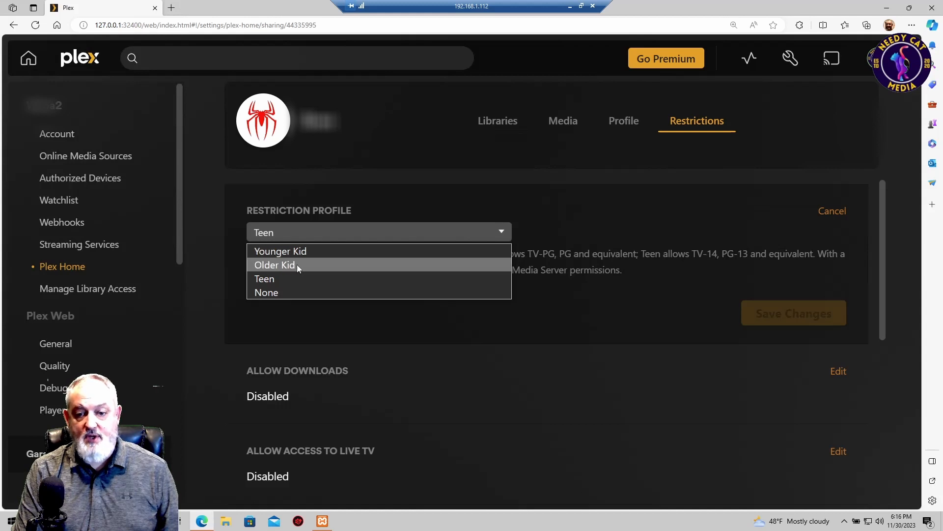
click(264, 278)
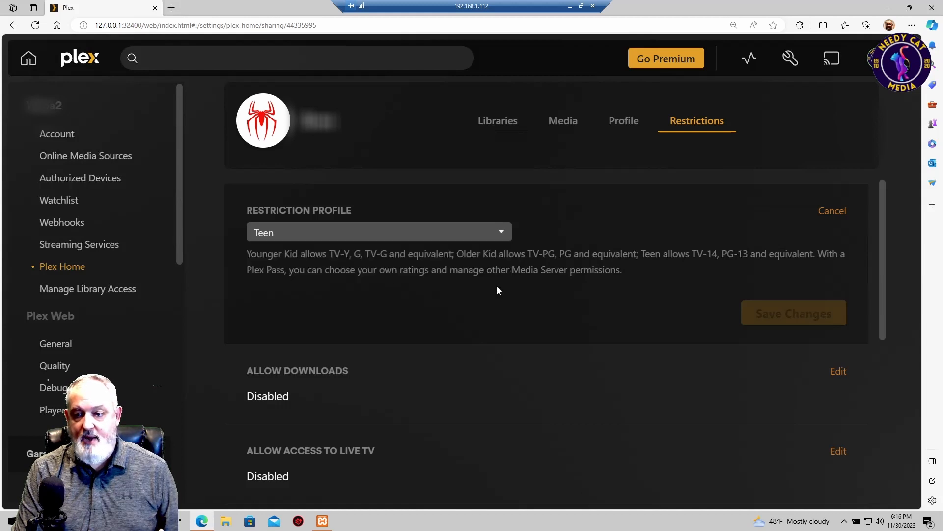
mouse_move(335, 314)
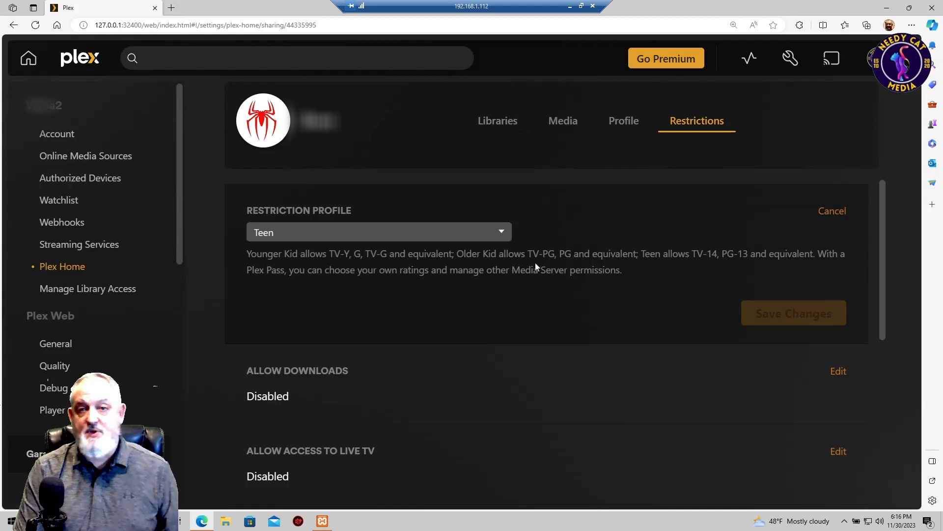
mouse_move(559, 266)
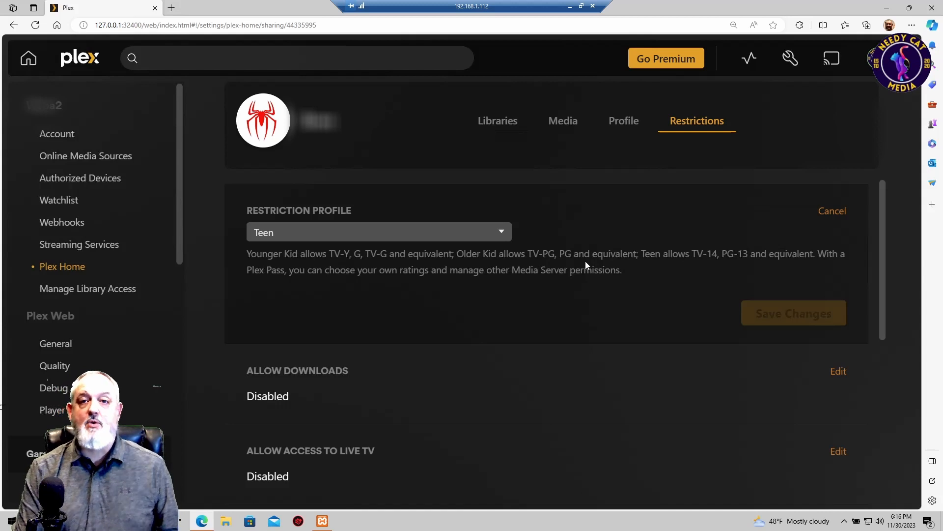
mouse_move(666, 267)
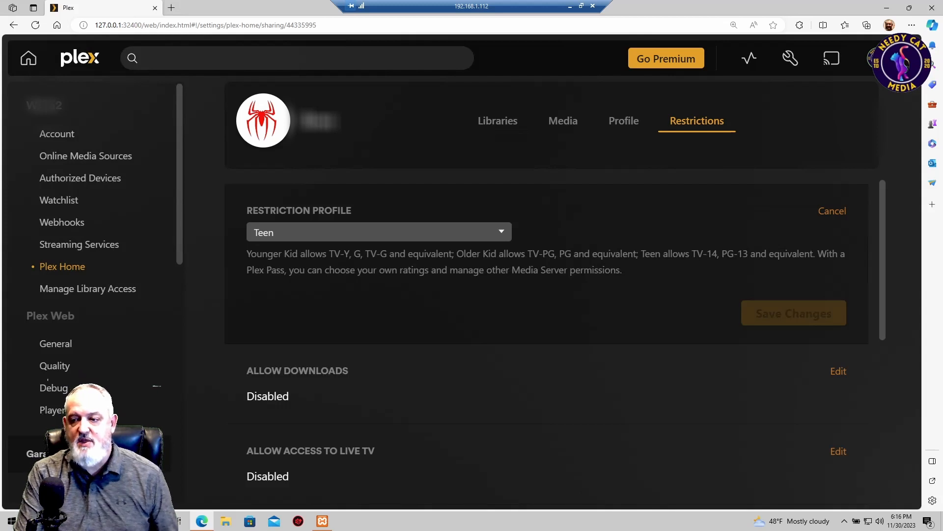
mouse_move(760, 269)
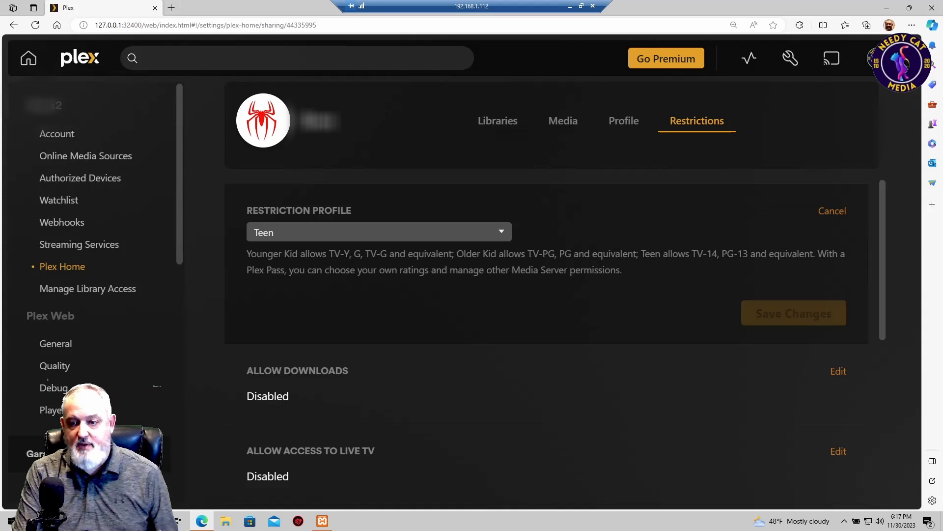
mouse_move(638, 277)
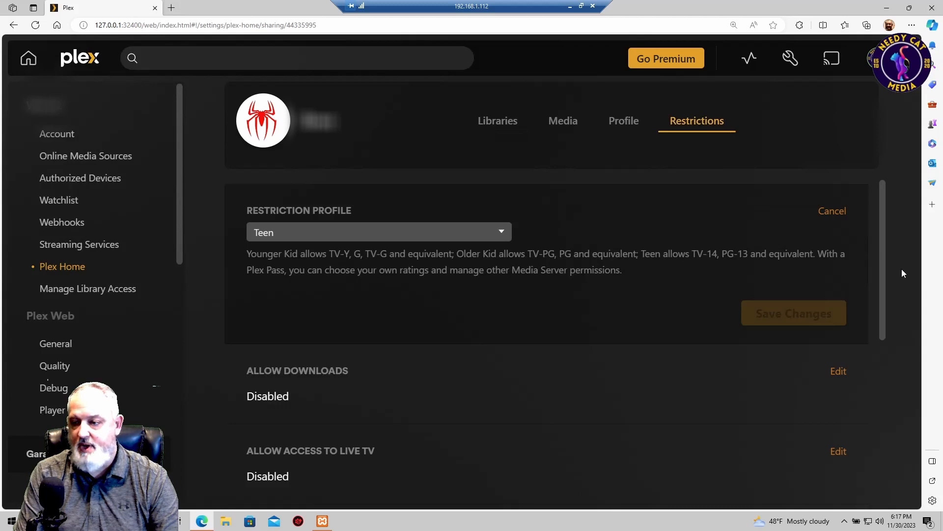
scroll(down, 3)
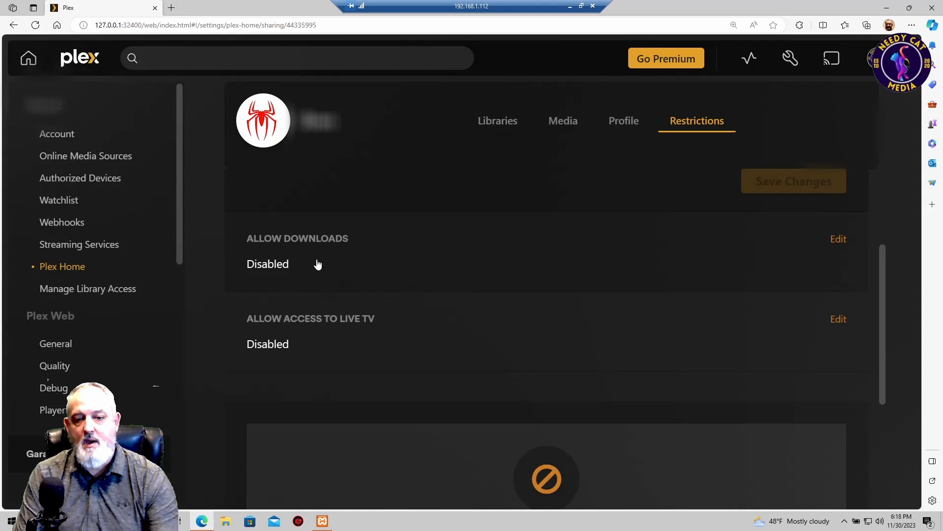
mouse_move(290, 266)
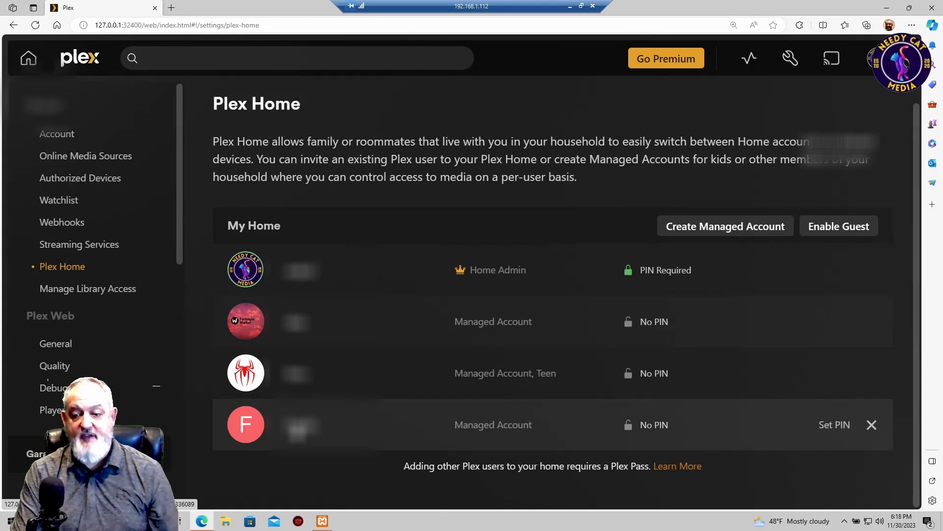
mouse_move(511, 434)
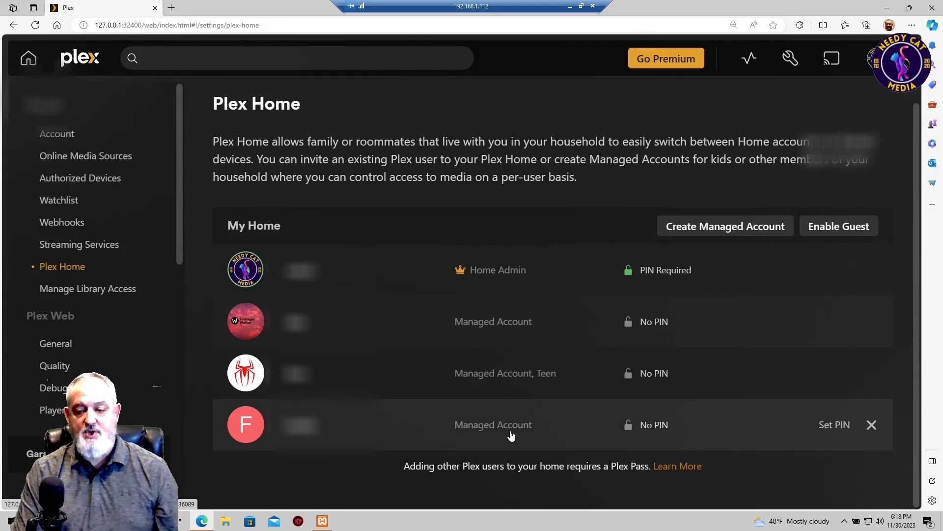